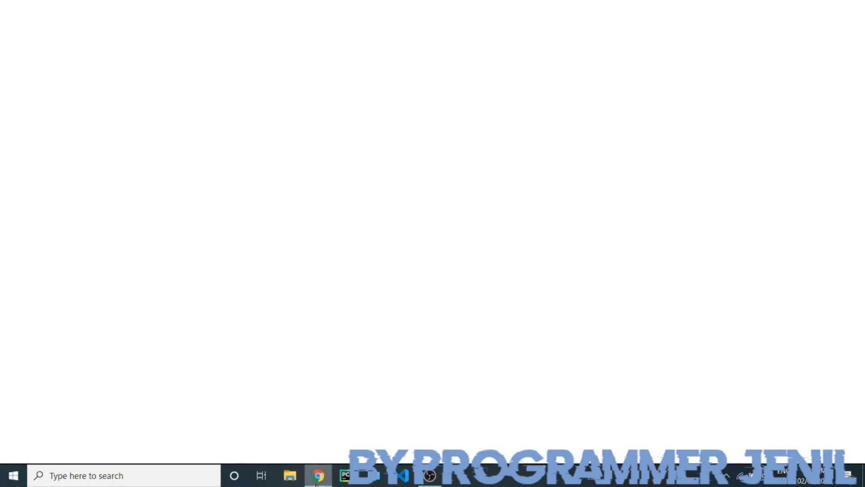
# Step: Launch Chrome and search Google for 'windows 10 download' via the search suggestion
pyautogui.click(318, 475)
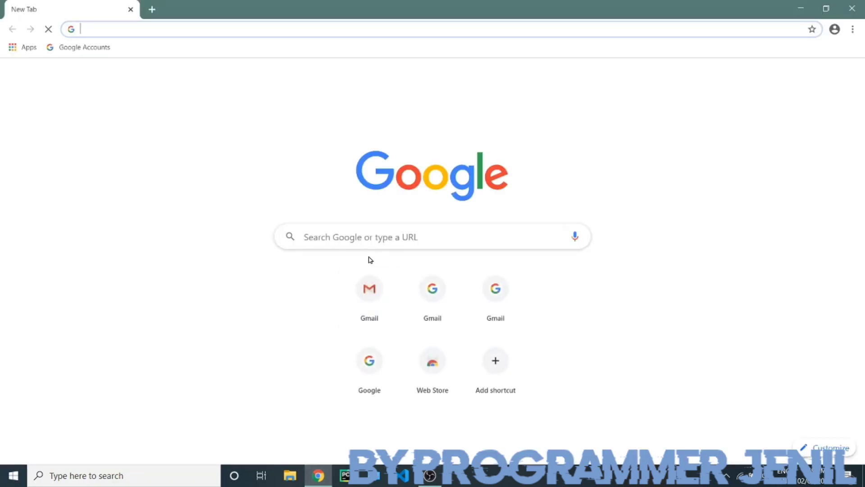
pyautogui.click(432, 237)
pyautogui.write('WIN')
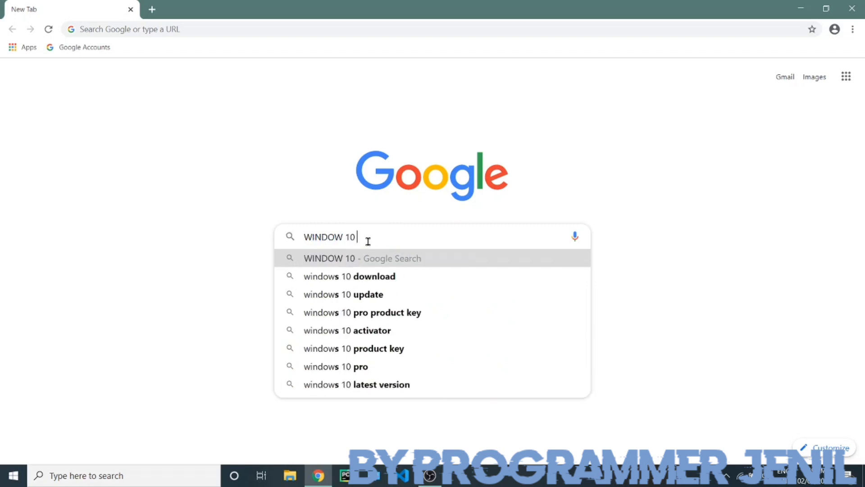
pyautogui.write('DO')
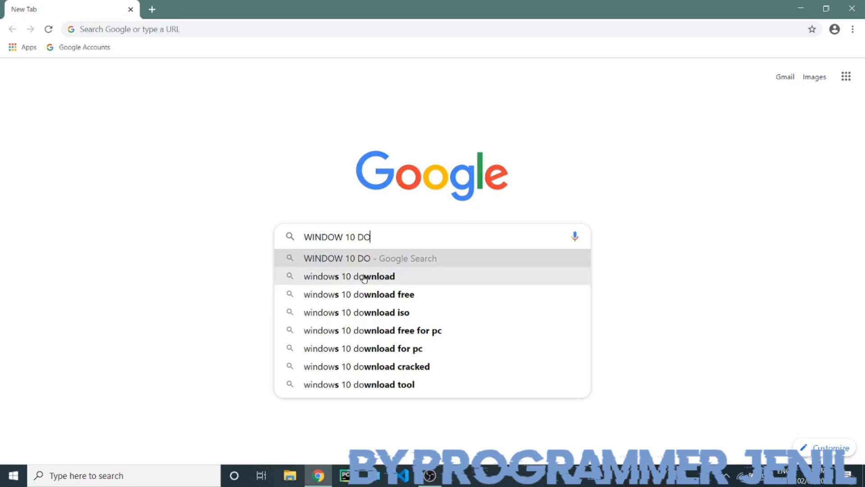
pyautogui.click(349, 276)
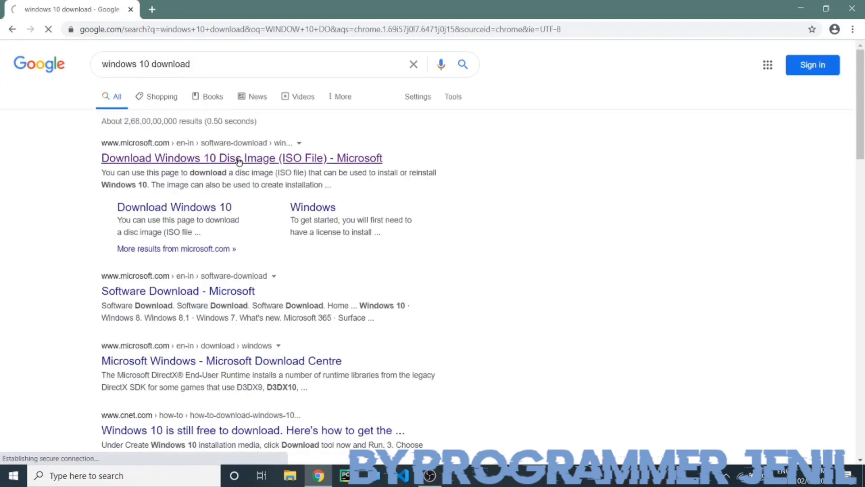
# Step: Open the 'Download Windows 10 Disc Image (ISO File)' result, skim it, and show Chrome's menu
pyautogui.click(242, 158)
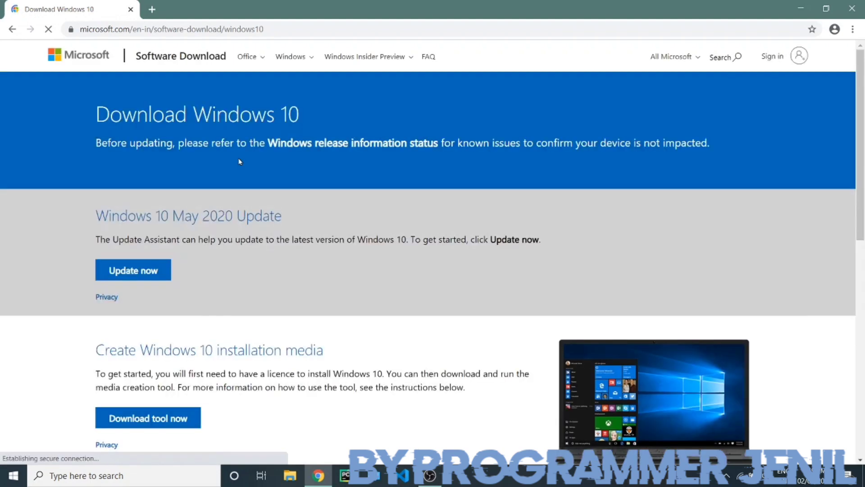
pyautogui.scroll(-3)
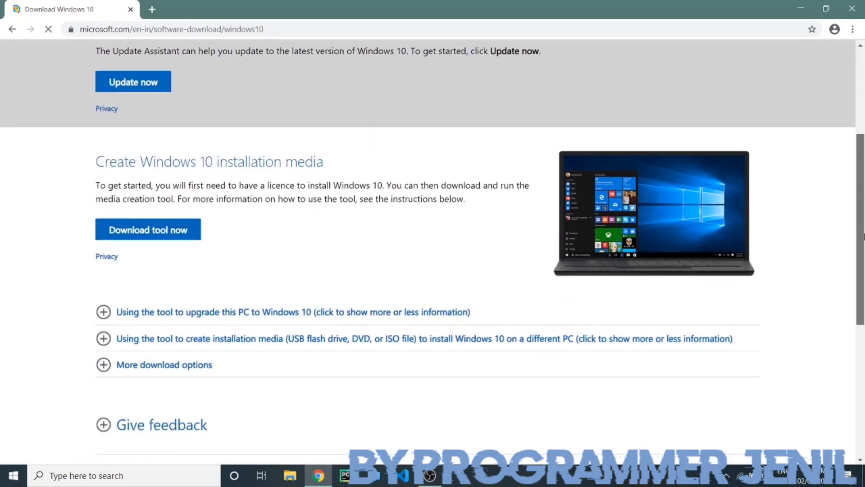
pyautogui.scroll(3)
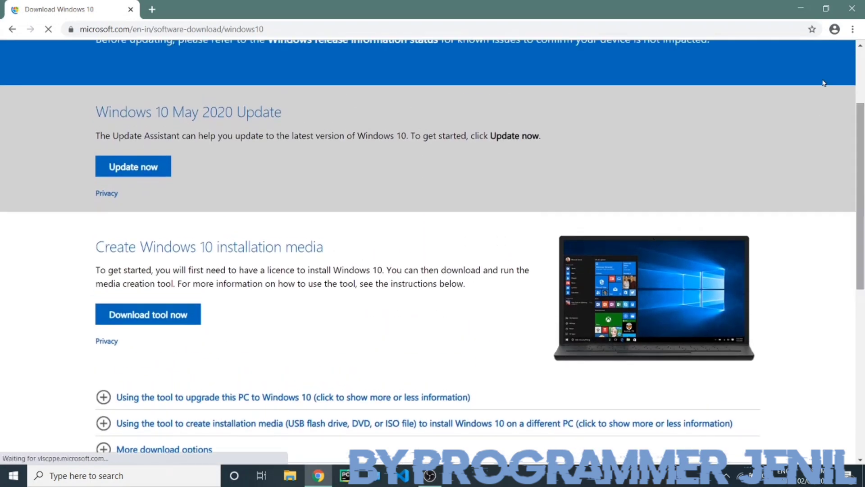
pyautogui.click(853, 30)
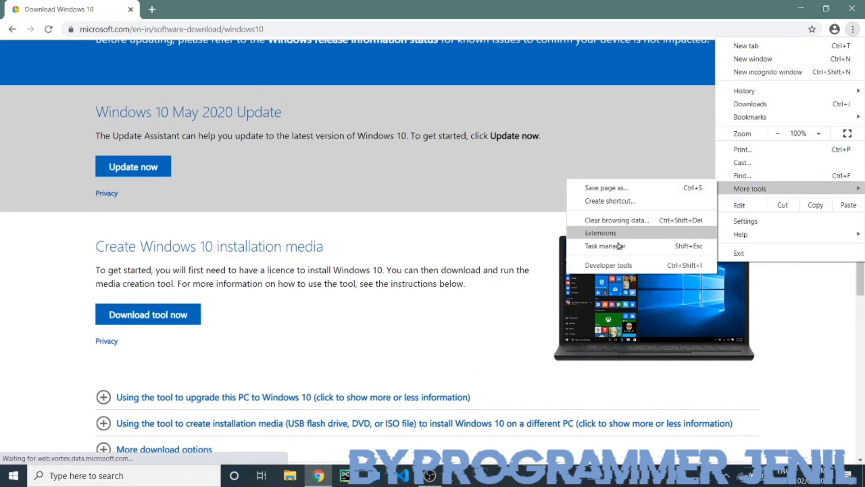
# Step: Open Developer tools beside the Microsoft page in the responsive device-emulation preview
pyautogui.click(608, 265)
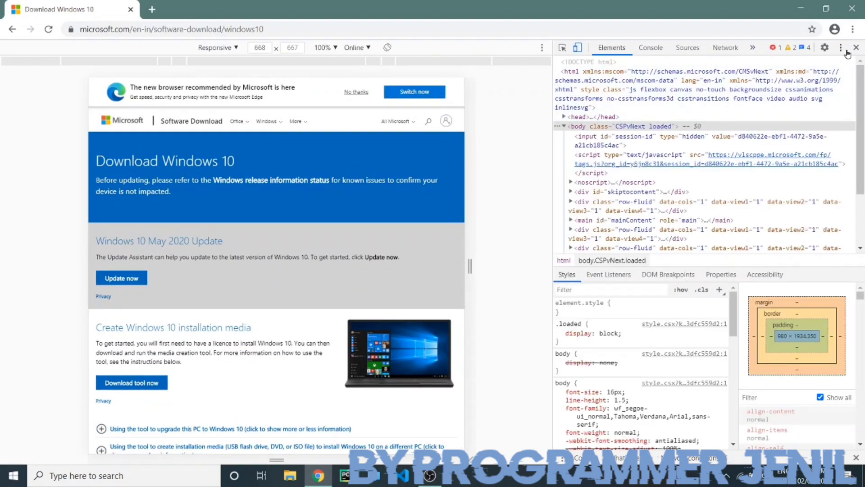
pyautogui.click(841, 48)
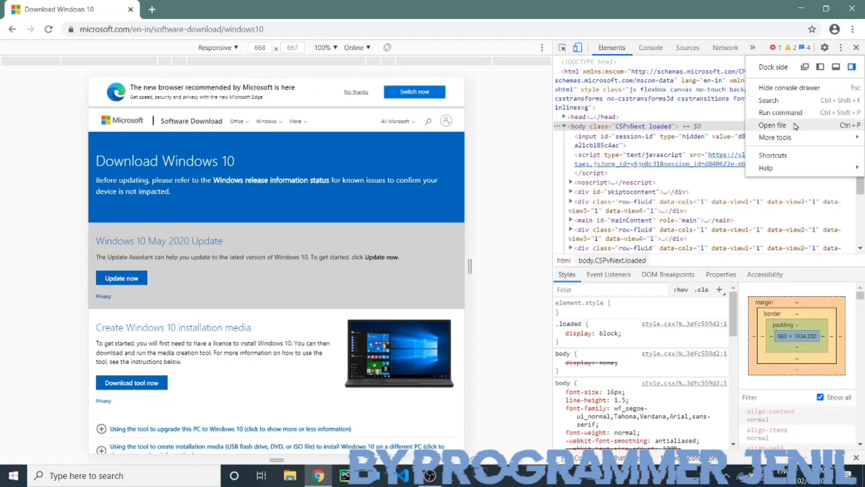
pyautogui.moveTo(774, 148)
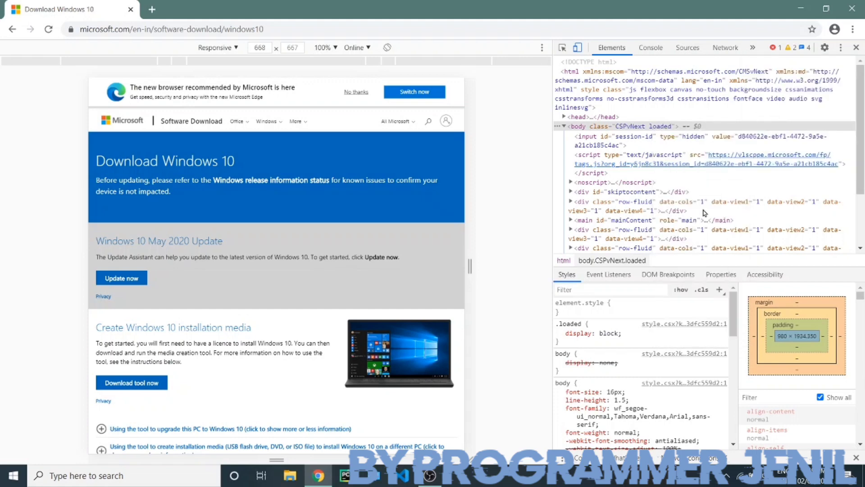
pyautogui.click(49, 29)
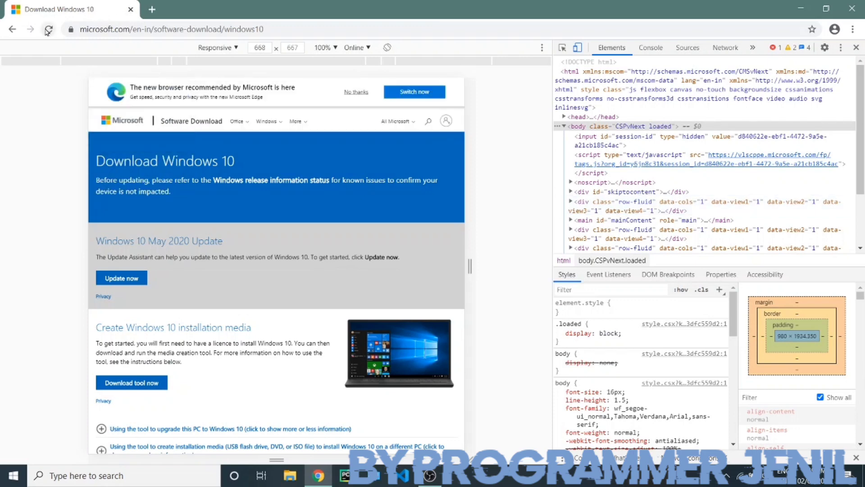
# Step: Reload in mobile emulation to reach the Windows 10 ISO page, then close DevTools
pyautogui.click(48, 29)
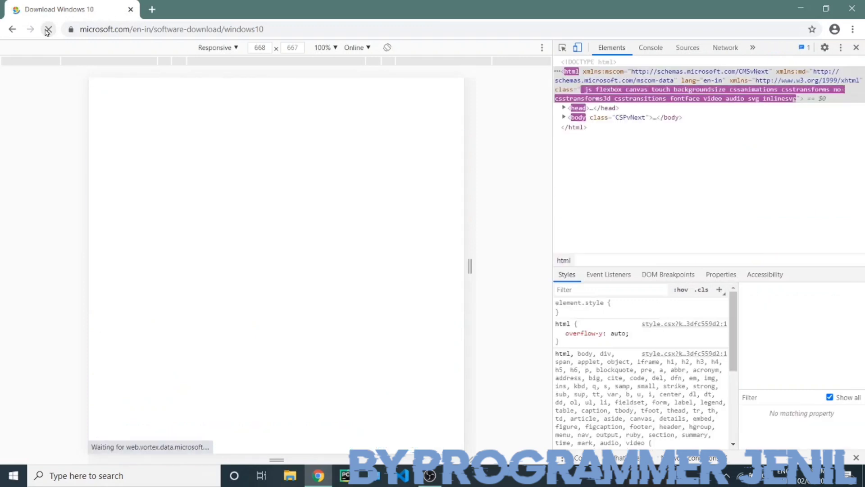
pyautogui.click(48, 29)
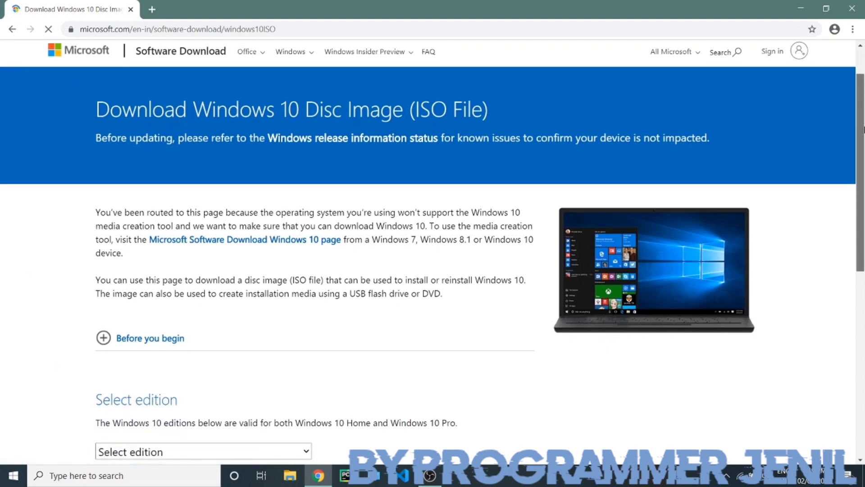
# Step: Select the 'Windows 10' edition in the edition dropdown and confirm it
pyautogui.scroll(-3)
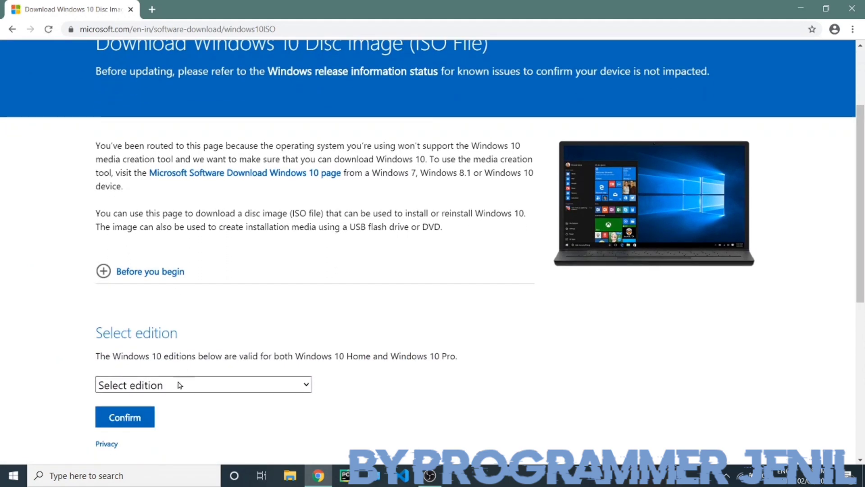
pyautogui.click(202, 385)
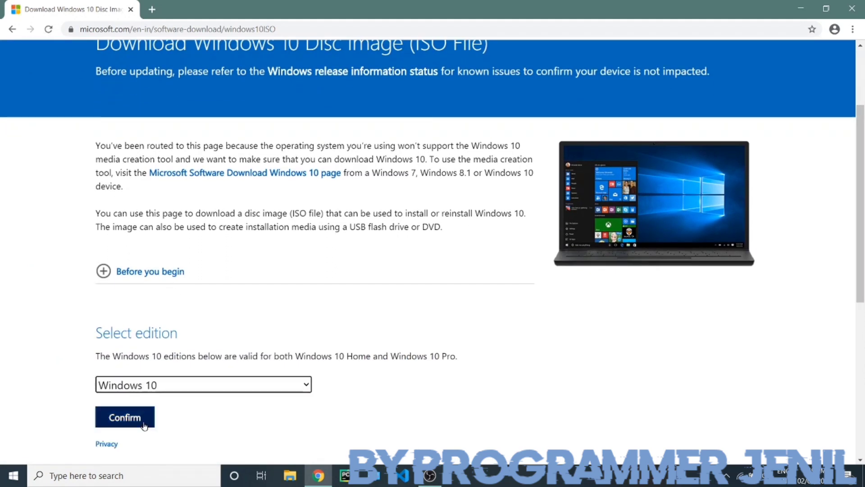
pyautogui.scroll(-3)
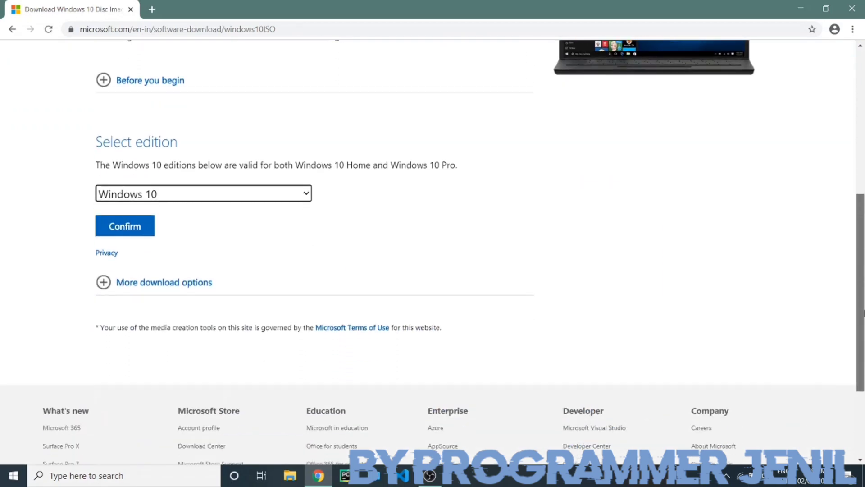
pyautogui.click(124, 225)
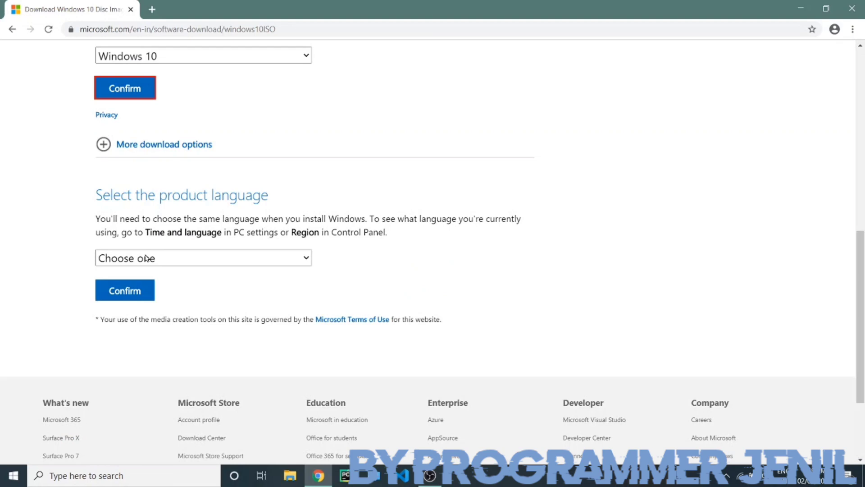
# Step: Choose English in the product language dropdown and confirm it
pyautogui.click(202, 257)
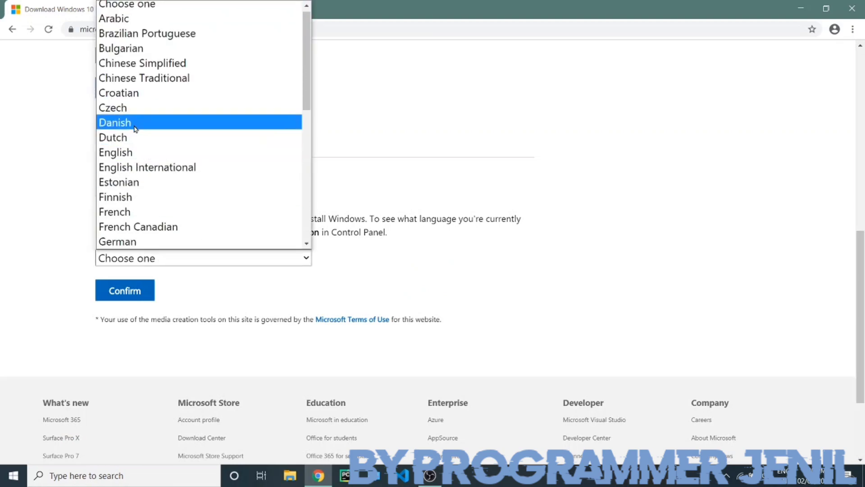
pyautogui.click(115, 152)
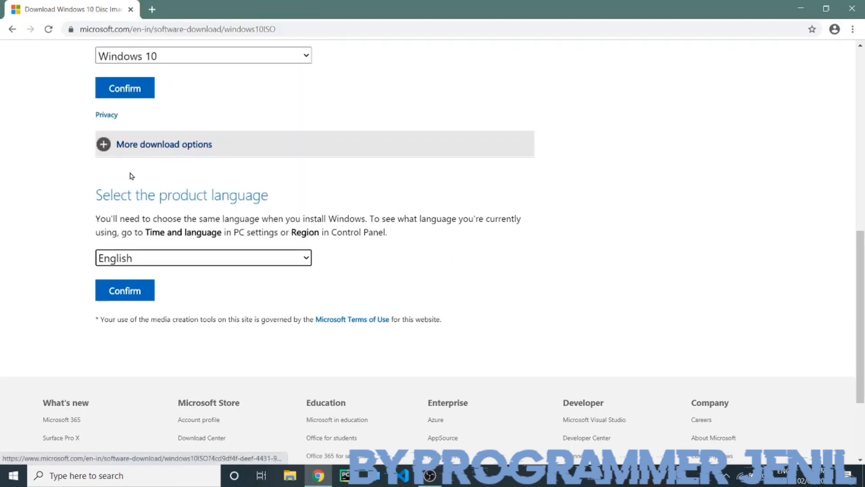
pyautogui.click(124, 290)
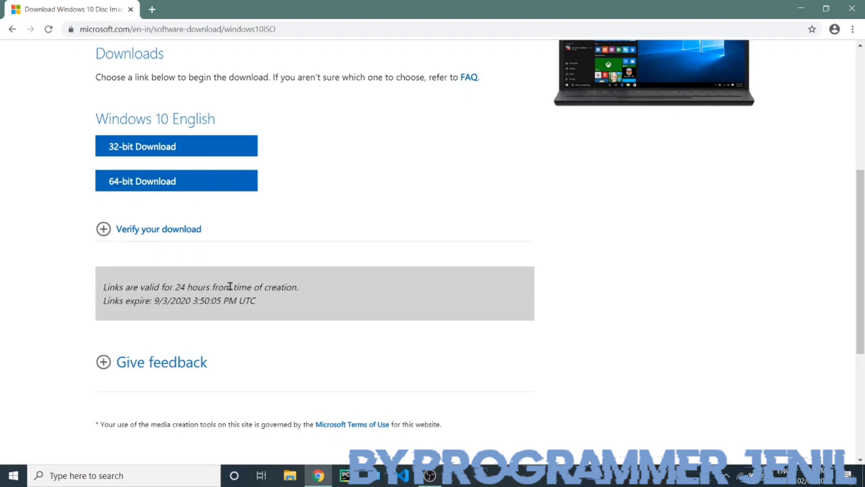
pyautogui.moveTo(208, 366)
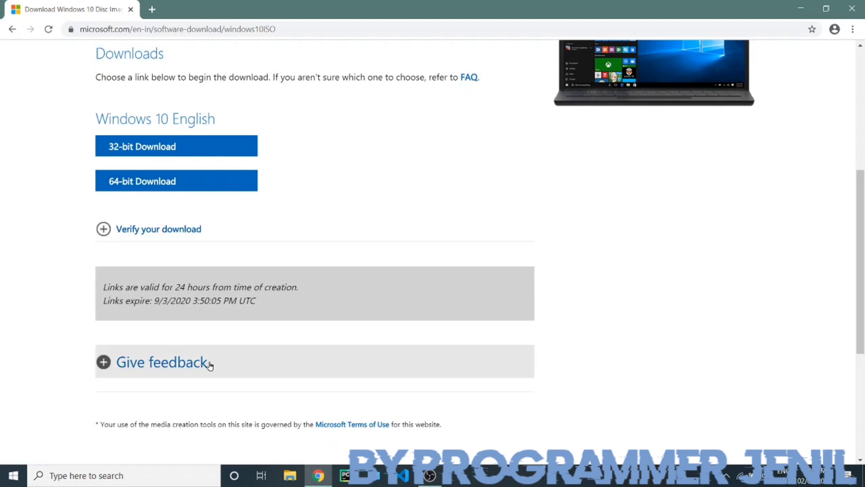
# Step: Click '64-bit Download' under Windows 10 English to fetch the Win10_2004_English ISO
pyautogui.click(176, 180)
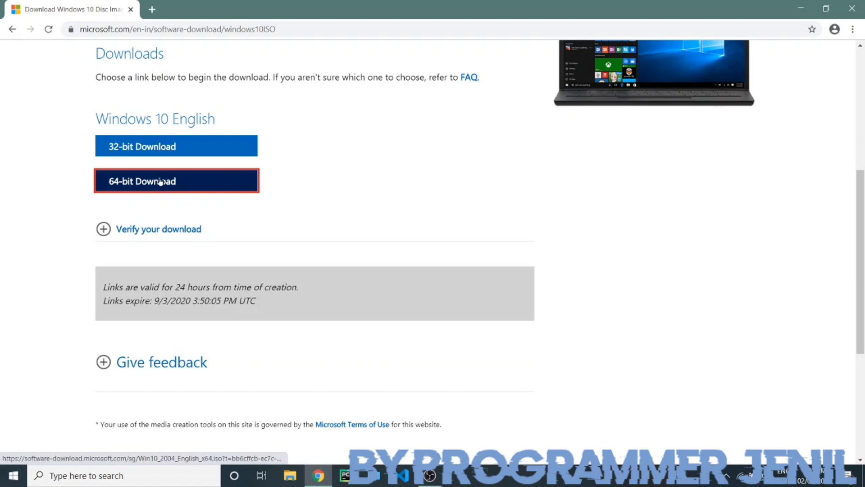
pyautogui.click(176, 181)
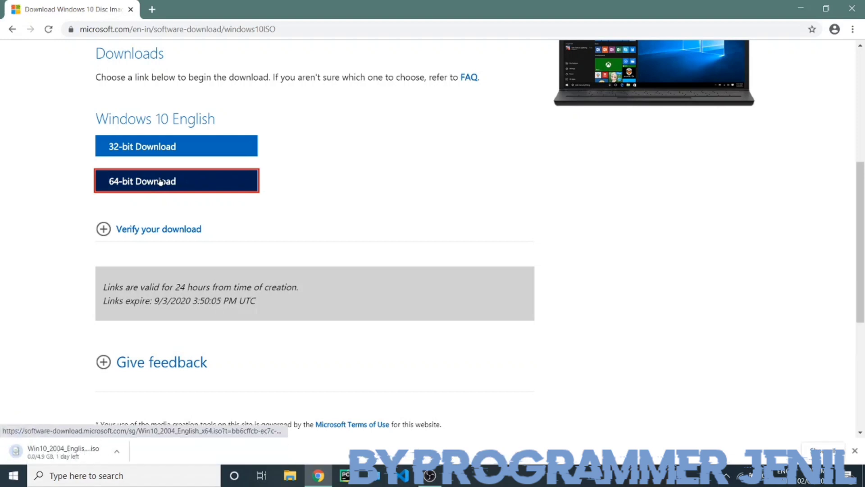
pyautogui.moveTo(209, 331)
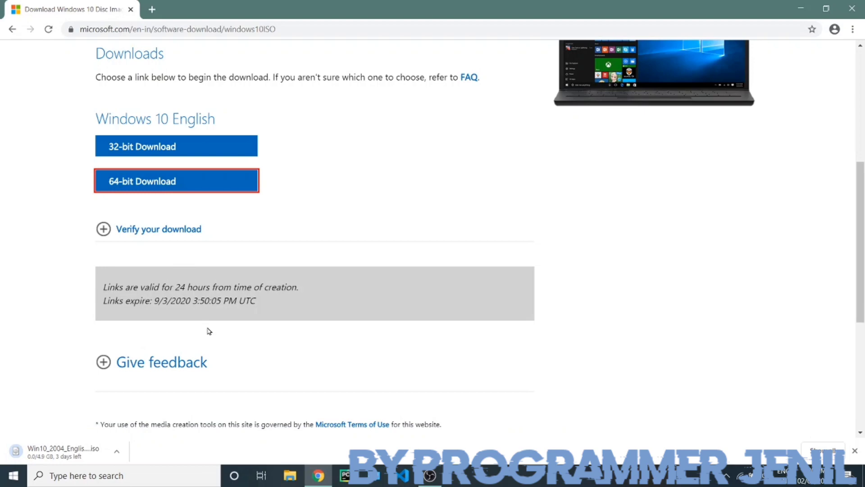